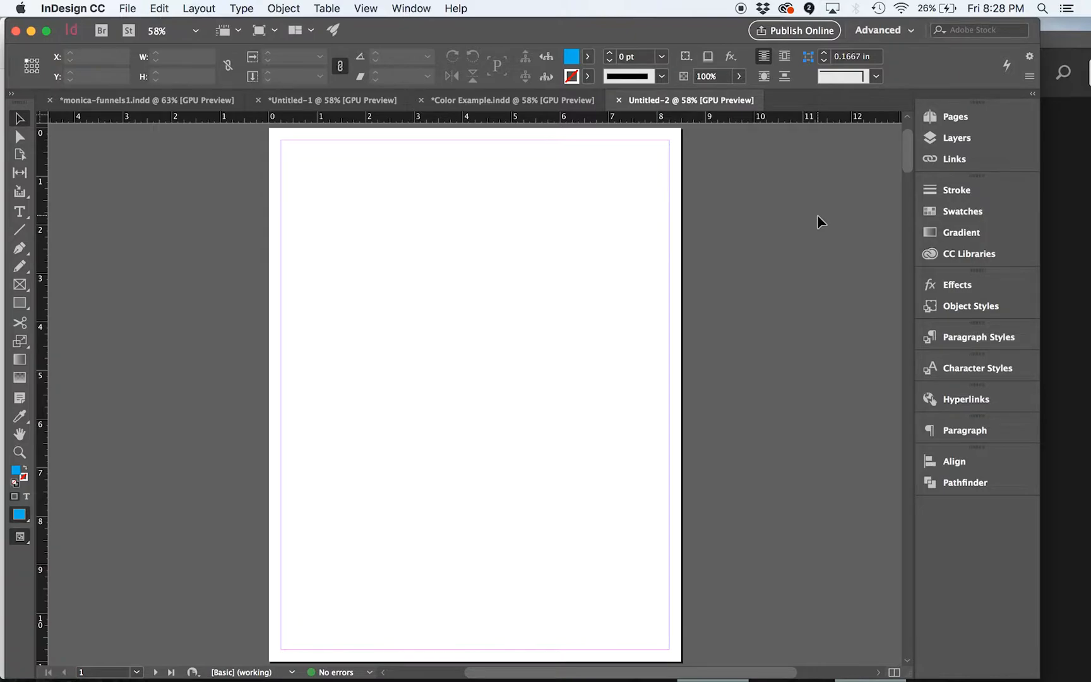
mouse_move(945, 240)
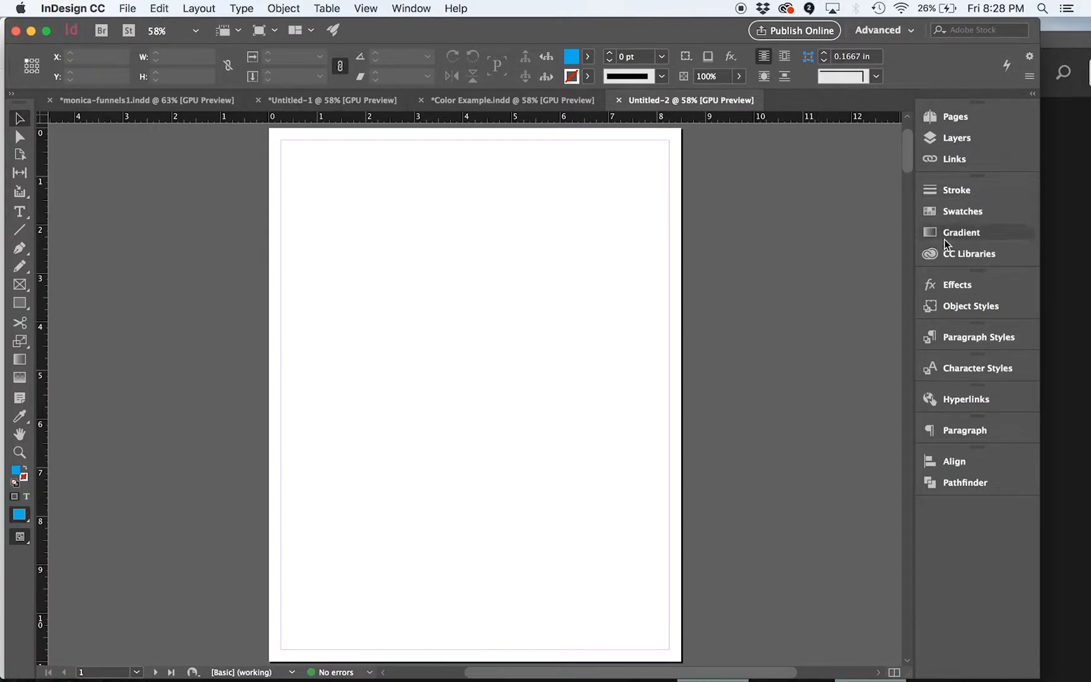
mouse_move(944, 259)
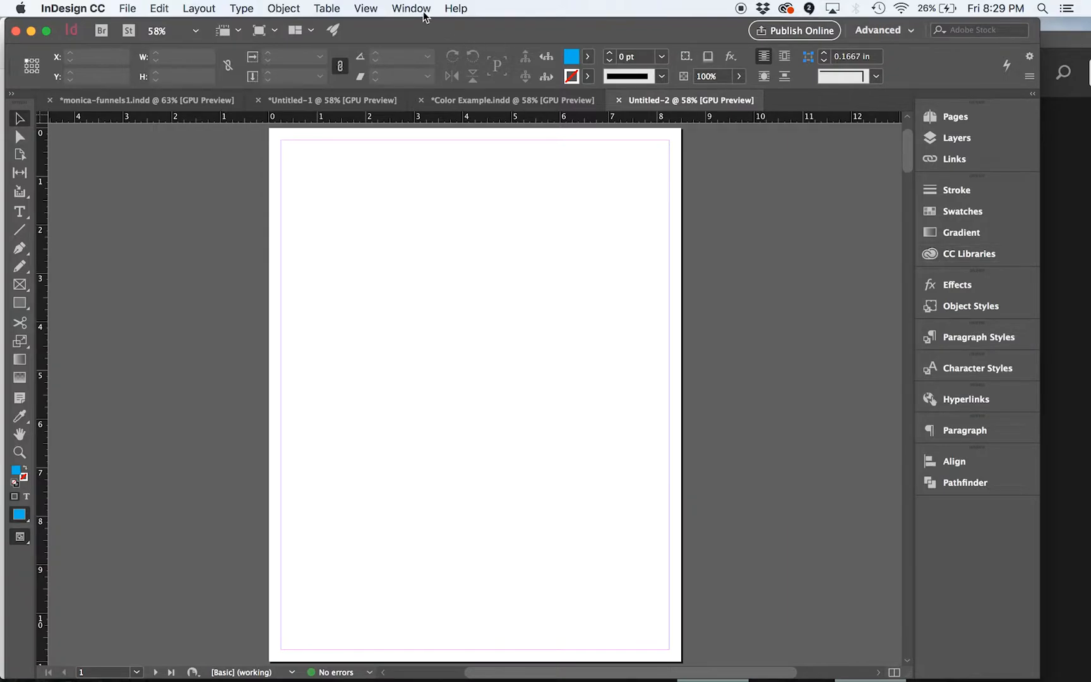
Show the CC Libraries panel with its saved colour swatches and graphics
click(410, 9)
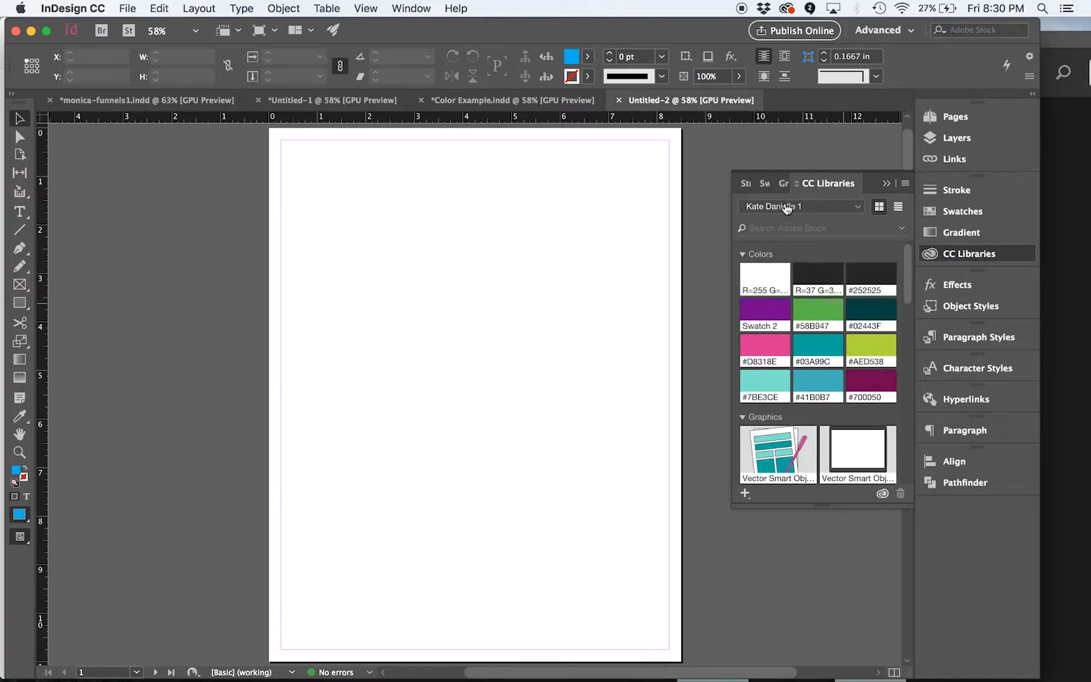
scroll(down, 3)
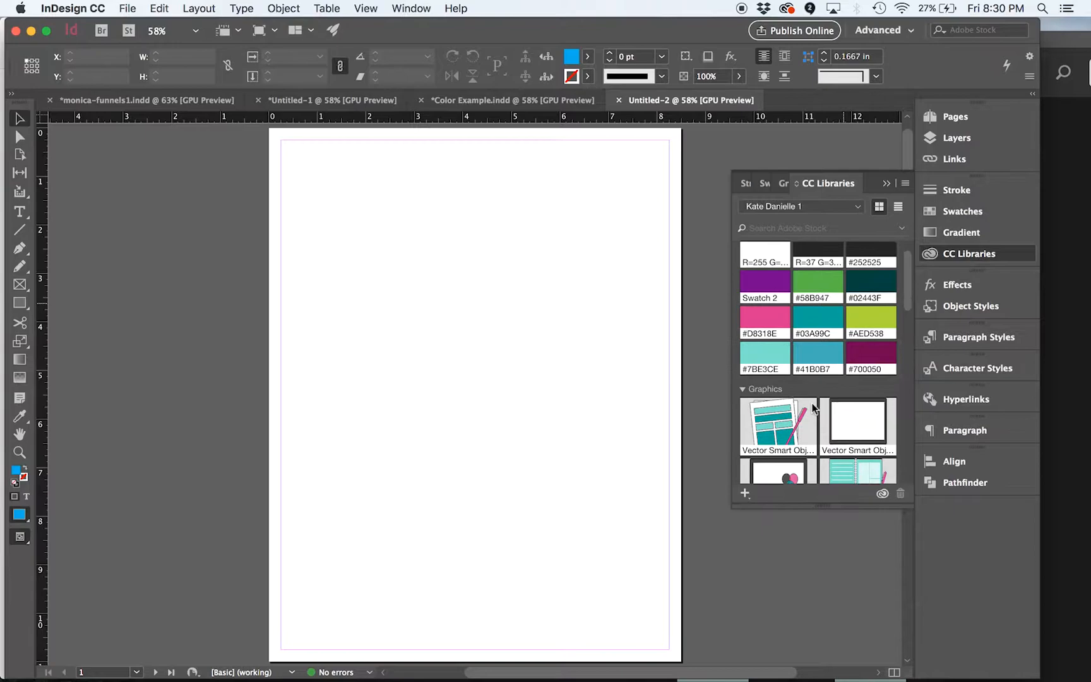
scroll(down, 3)
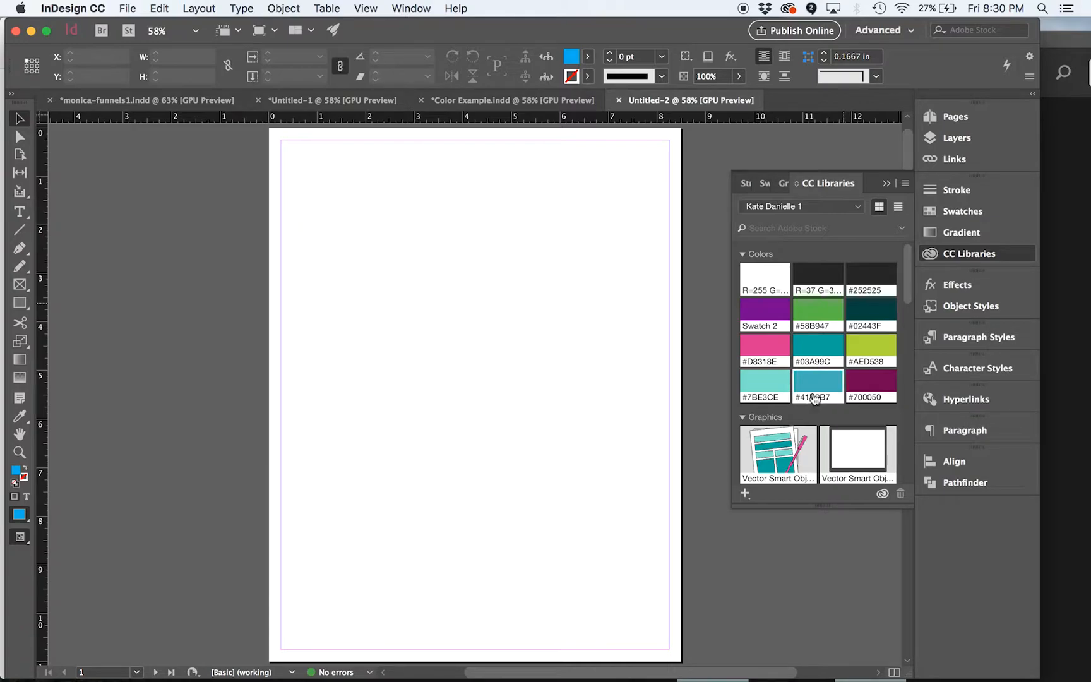
mouse_move(776, 452)
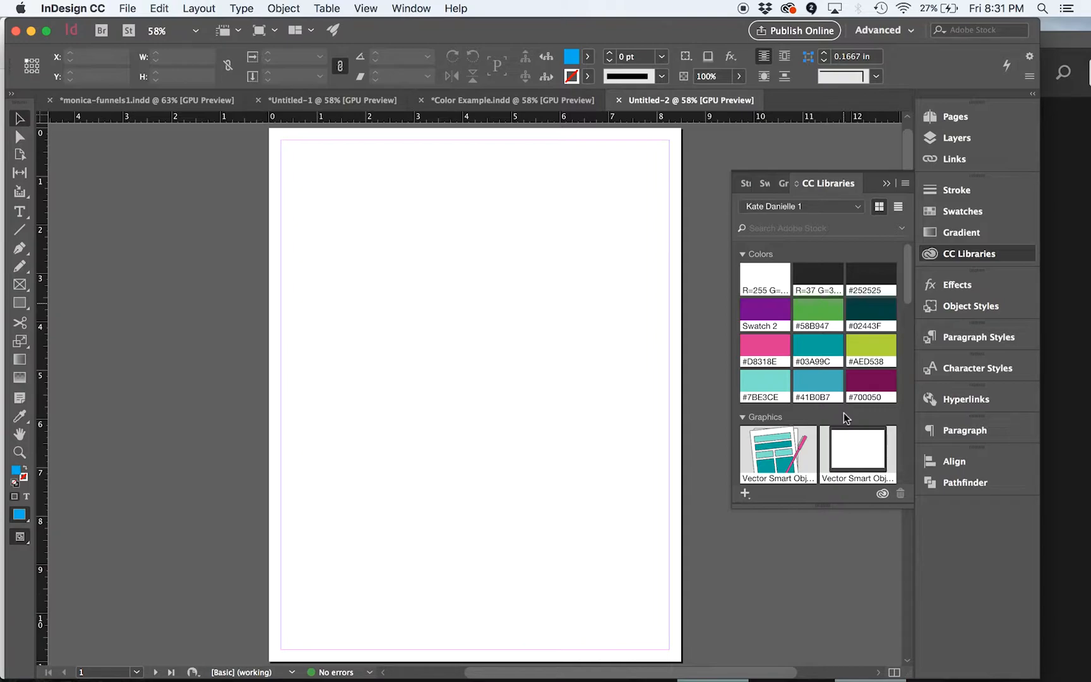
scroll(down, 3)
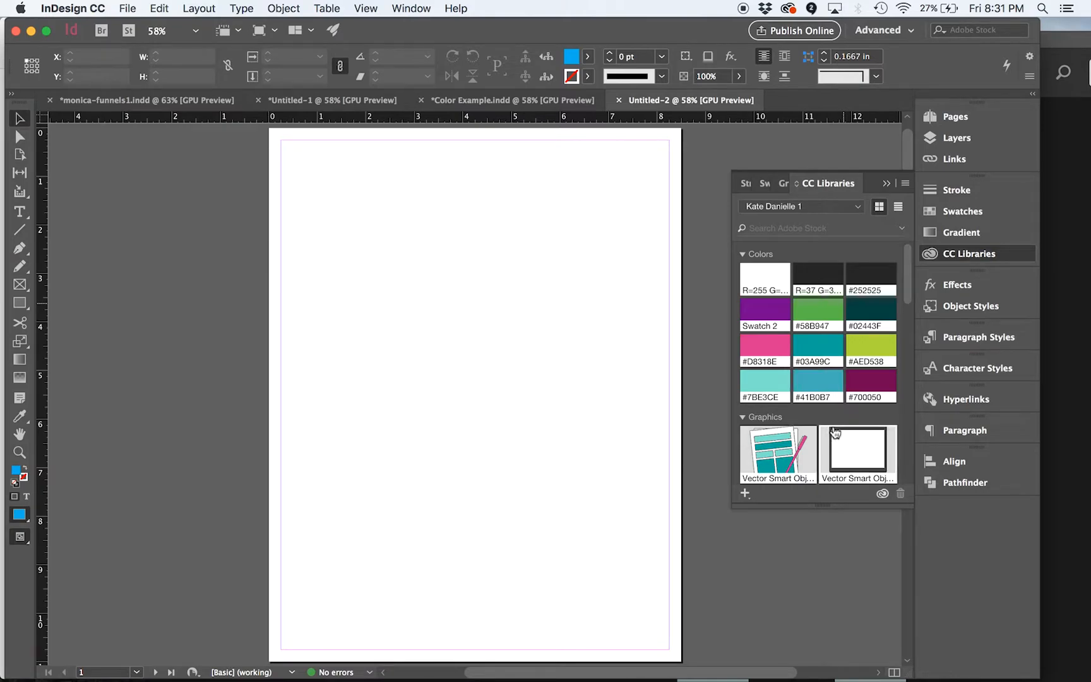
mouse_move(857, 452)
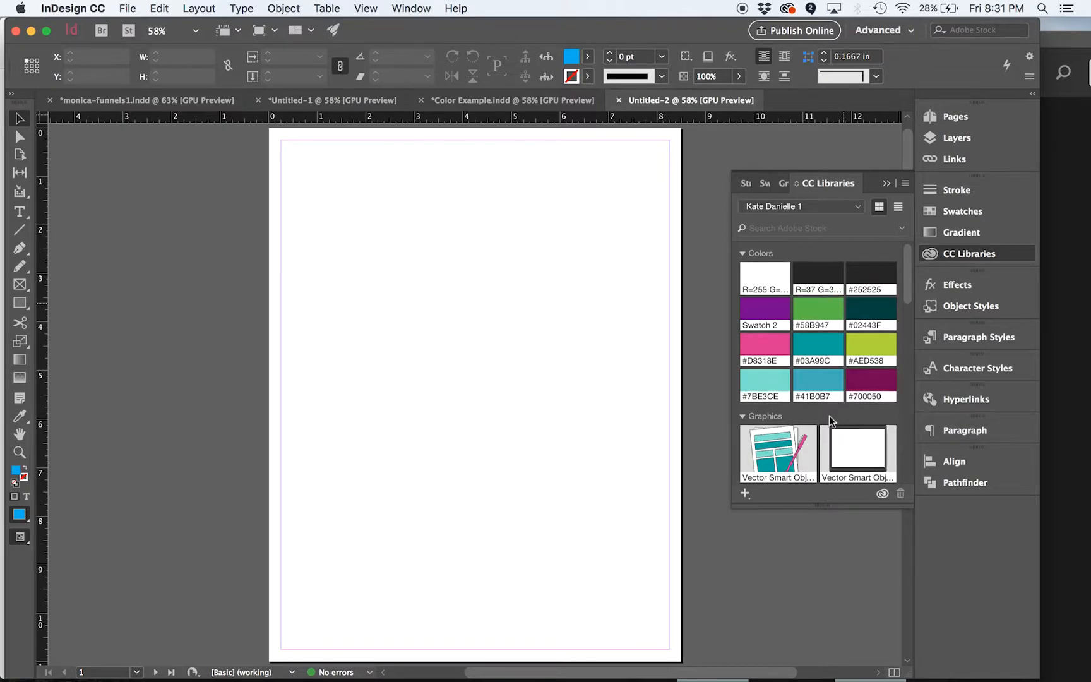
scroll(down, 3)
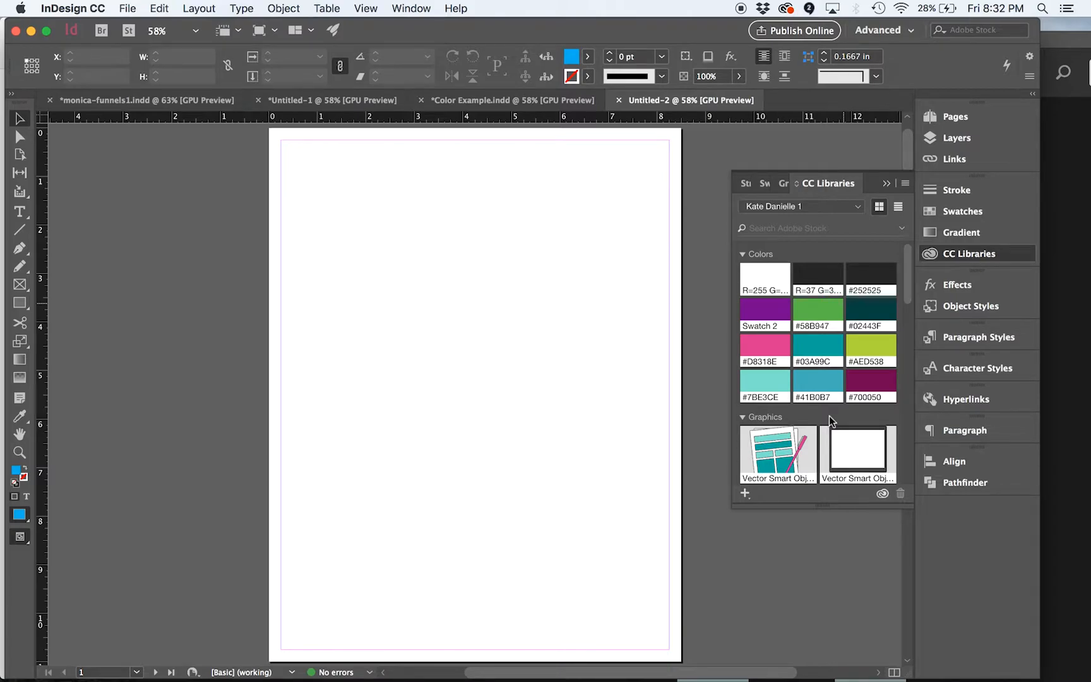
scroll(down, 3)
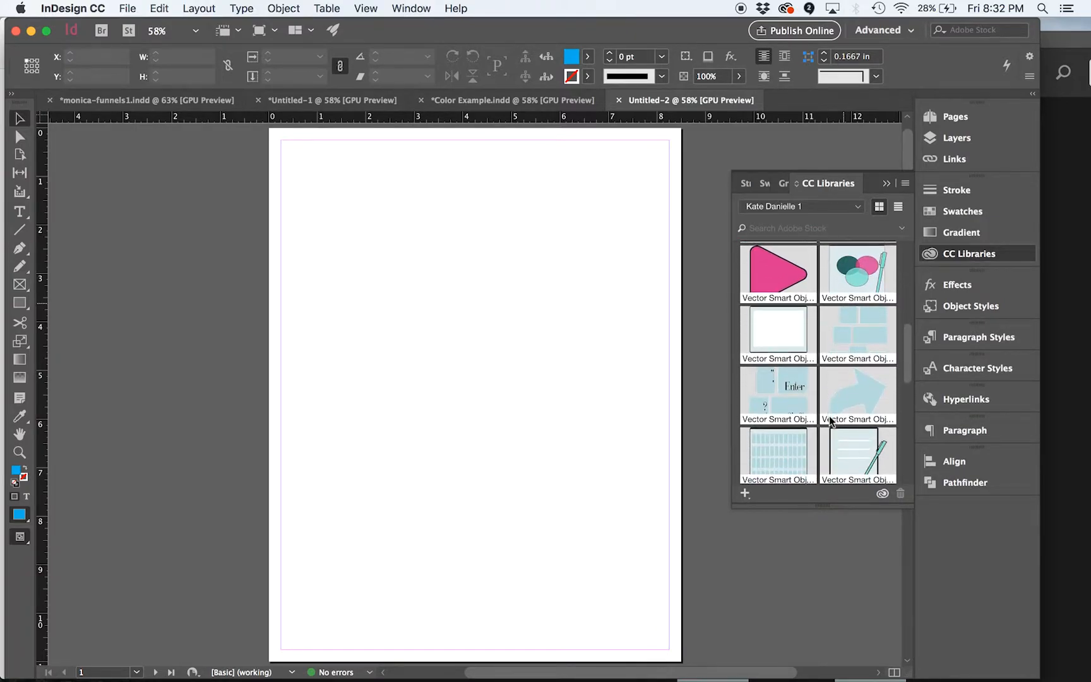
scroll(down, 3)
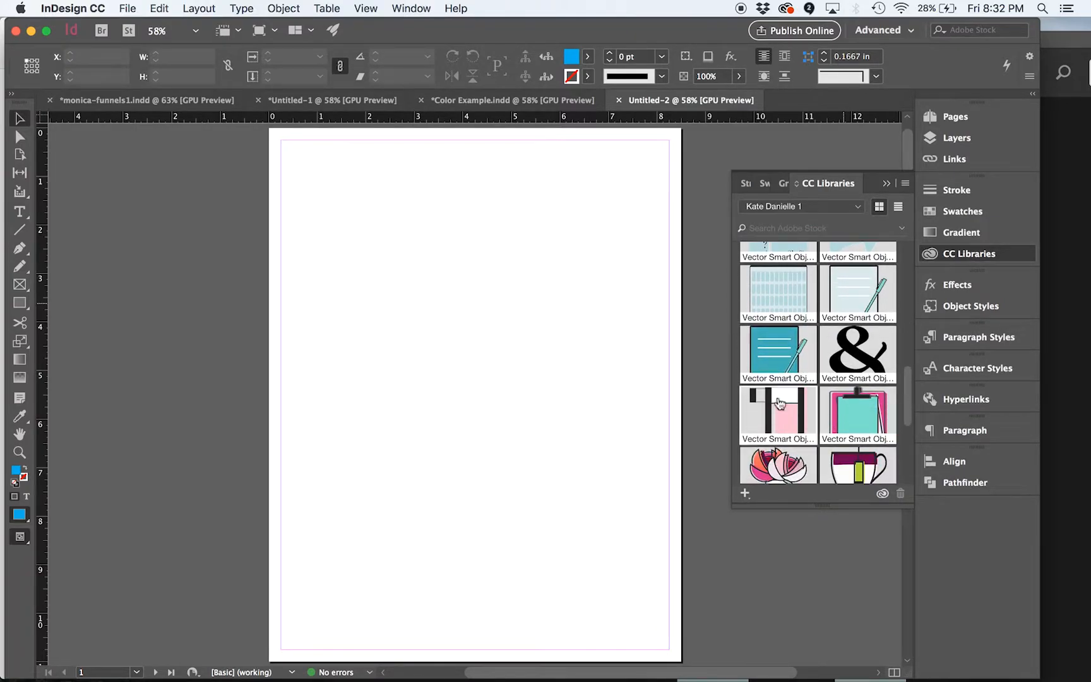
mouse_move(858, 355)
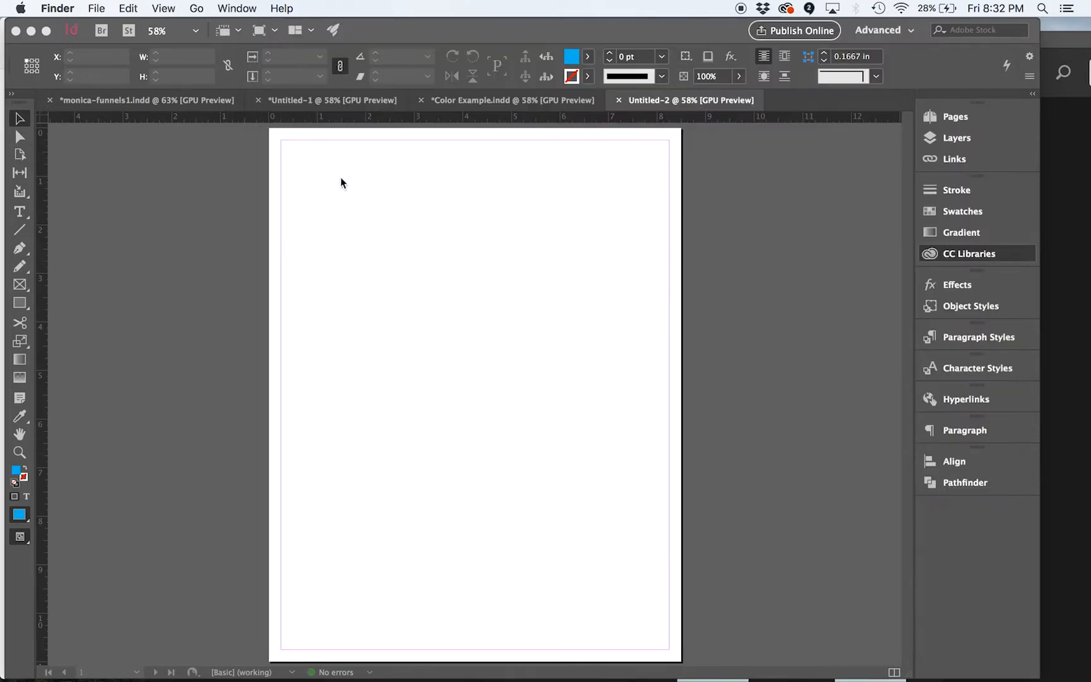
click(968, 254)
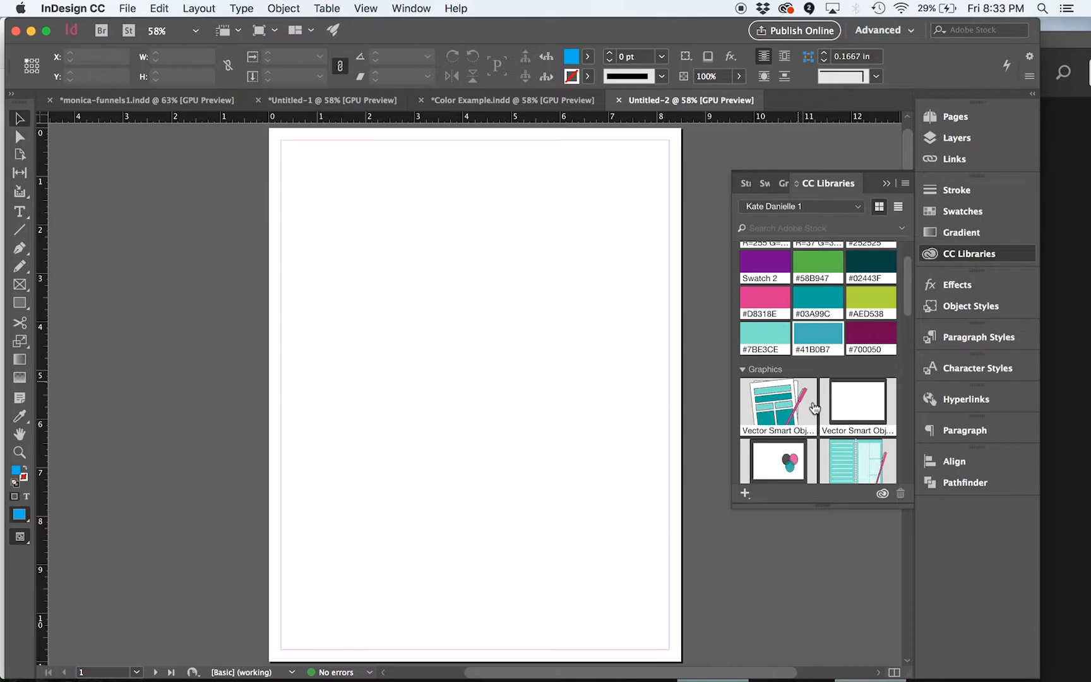
mouse_move(782, 390)
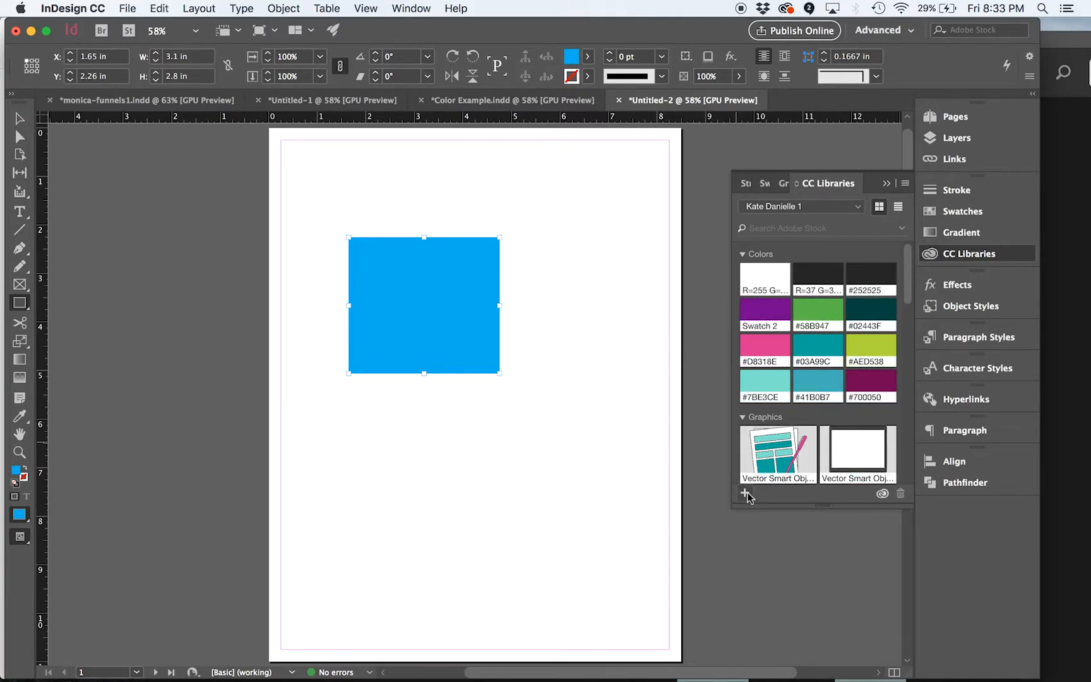
Add the selected blue square to the CC library as the graphic Artwork 2
click(744, 494)
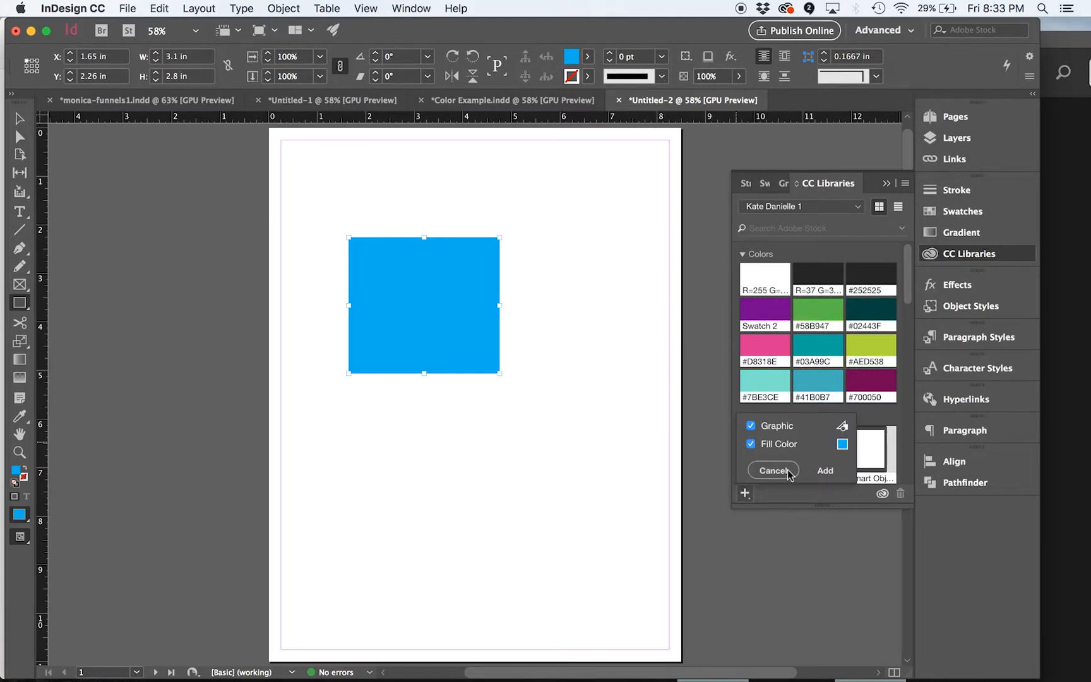
mouse_move(790, 453)
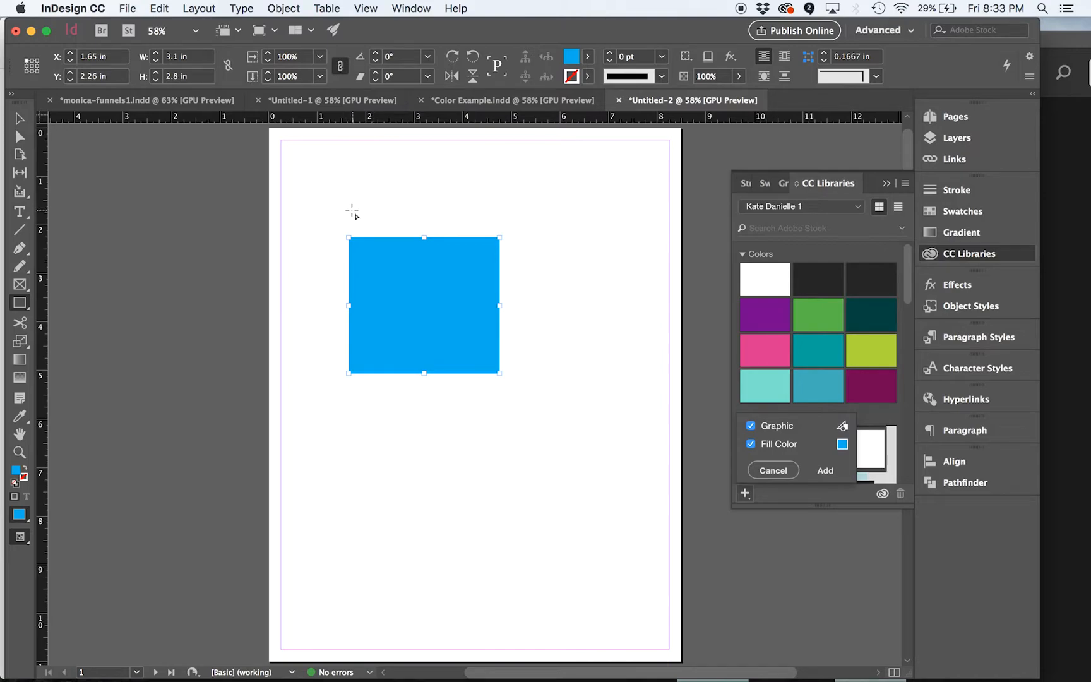
mouse_move(424, 304)
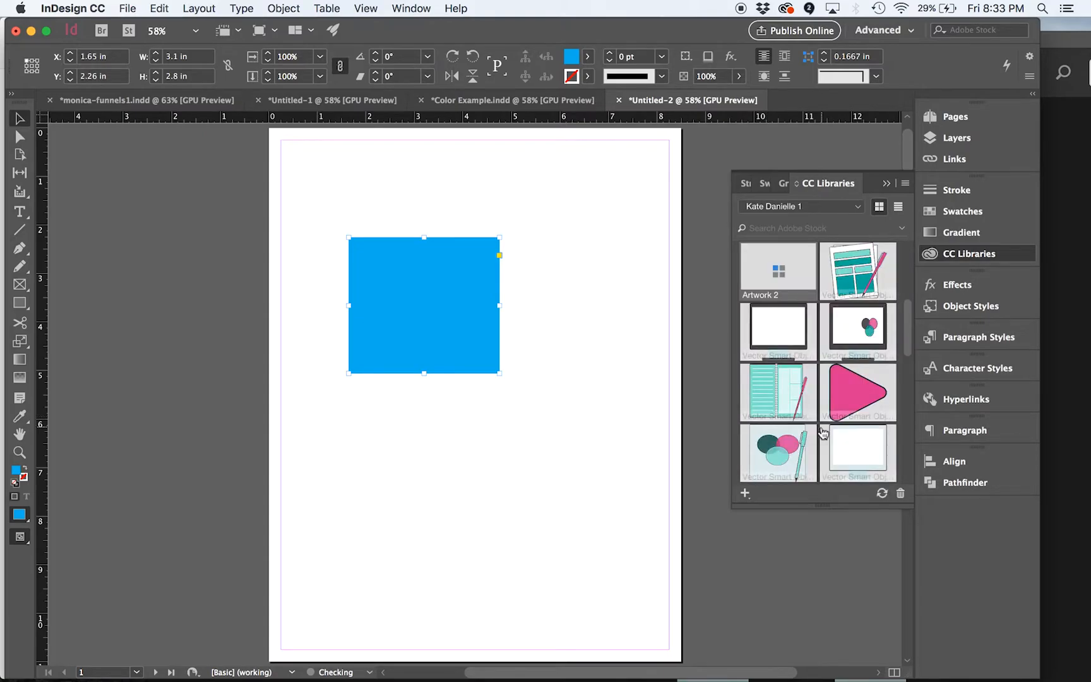
mouse_move(779, 264)
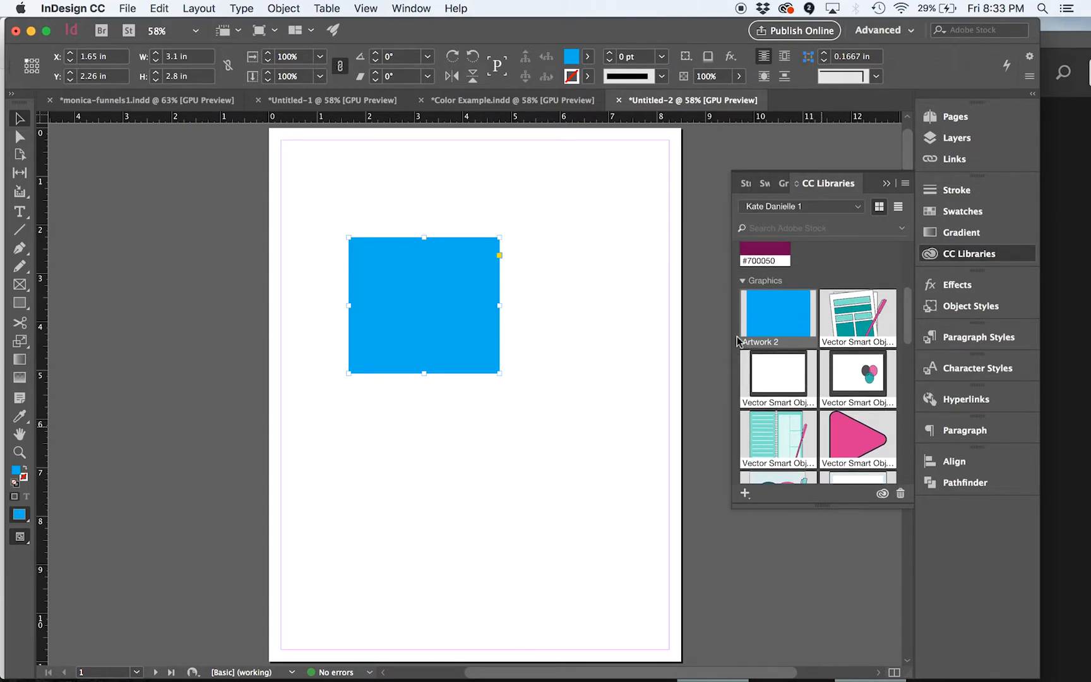
mouse_move(778, 317)
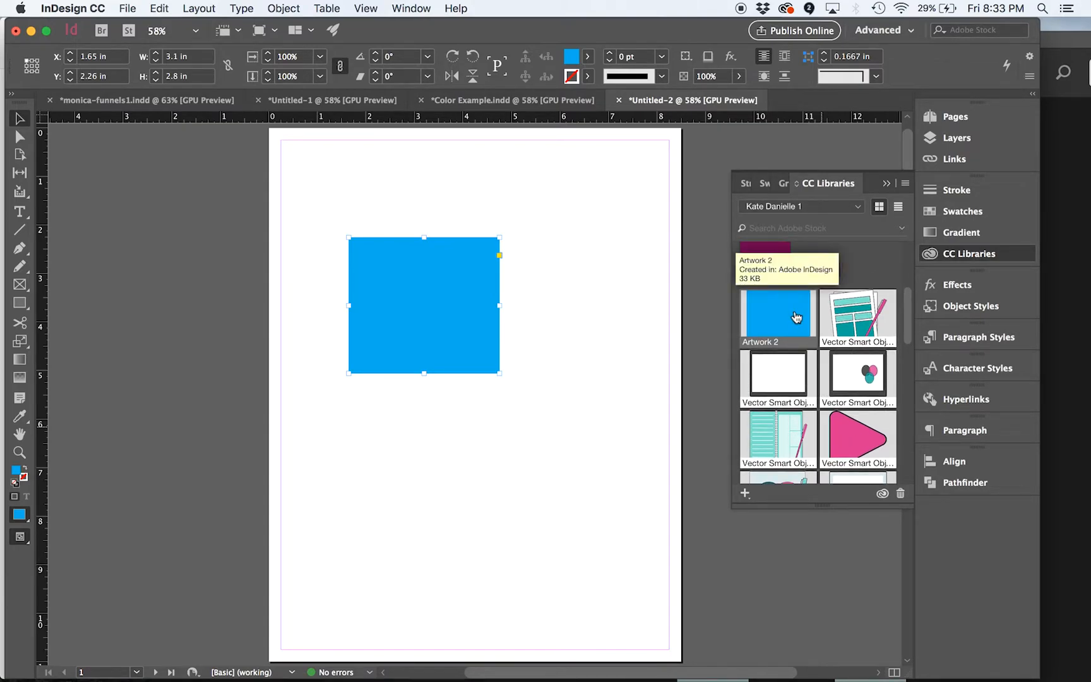
Create a text frame below the square reading Text, set in Fiona at 60 pt with tracking 10
drag(315, 429, 567, 540)
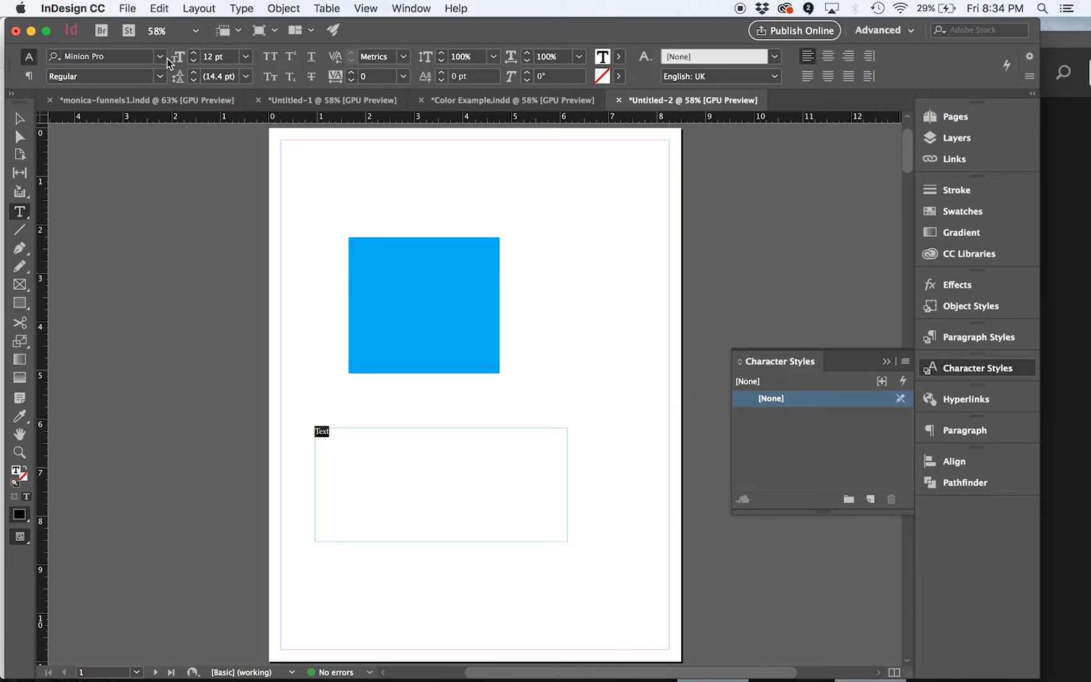
click(159, 57)
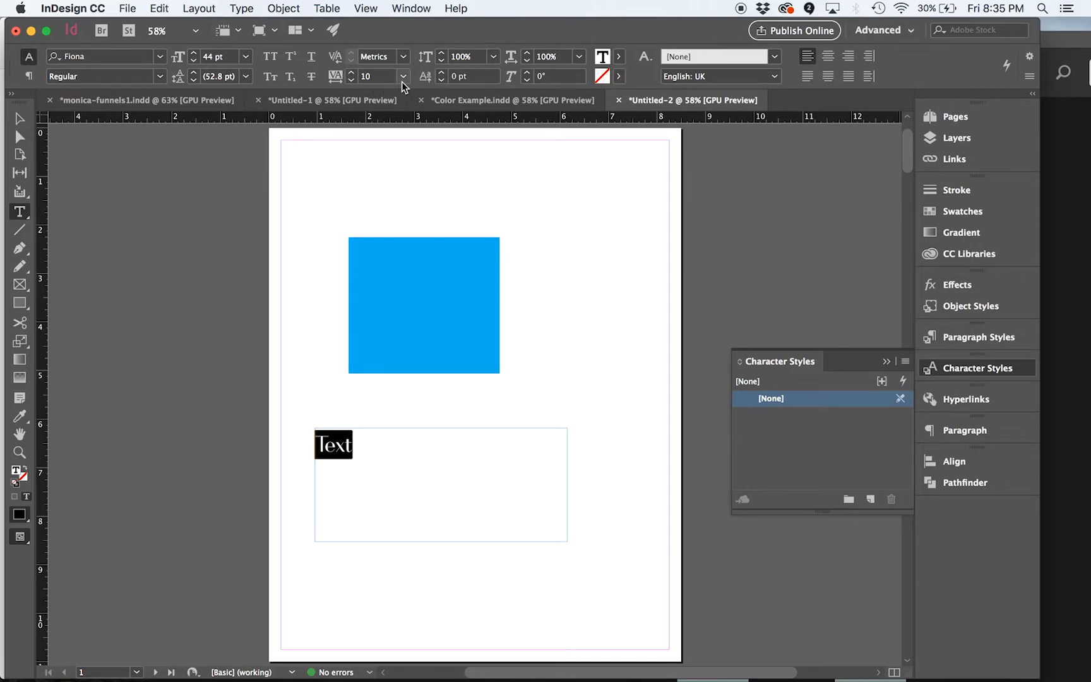
click(244, 57)
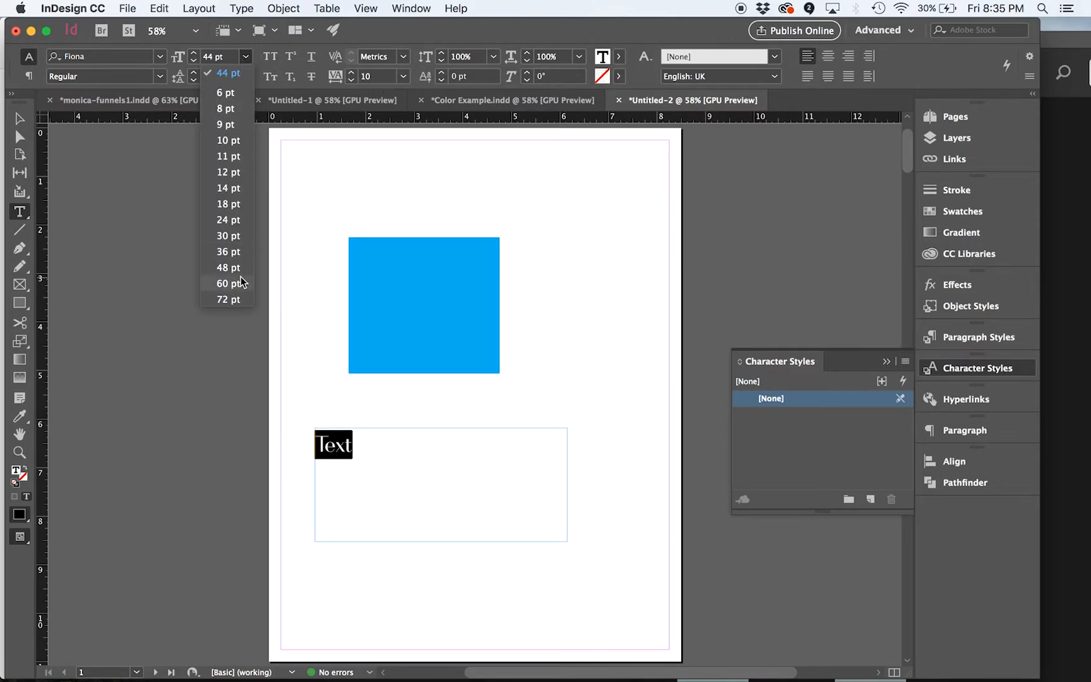
click(227, 283)
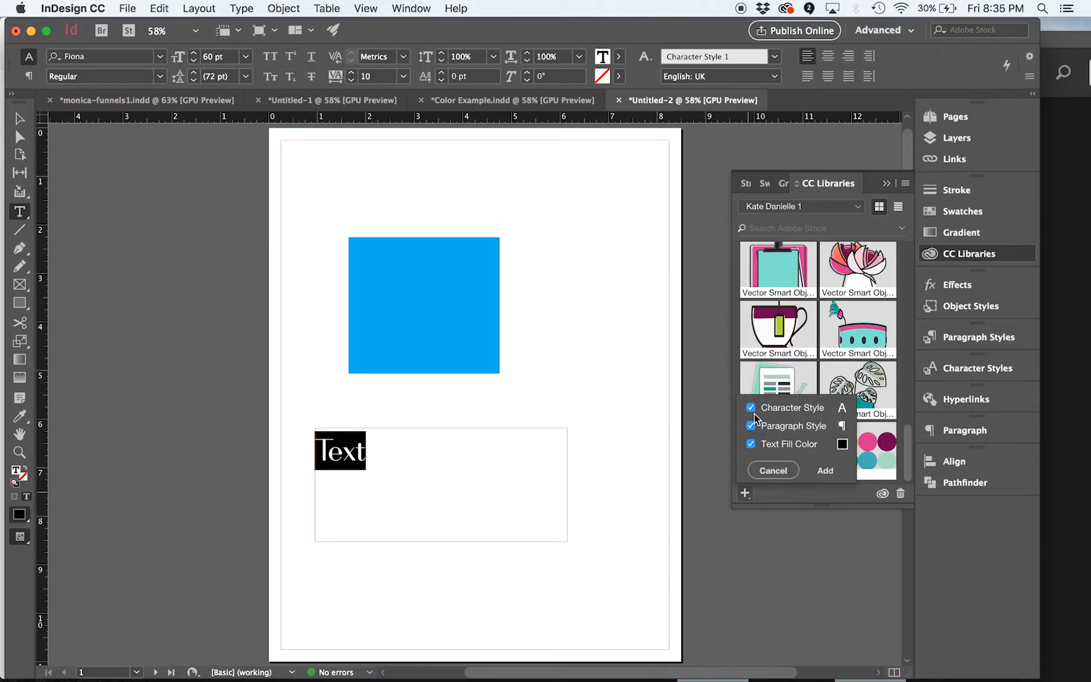
mouse_move(769, 429)
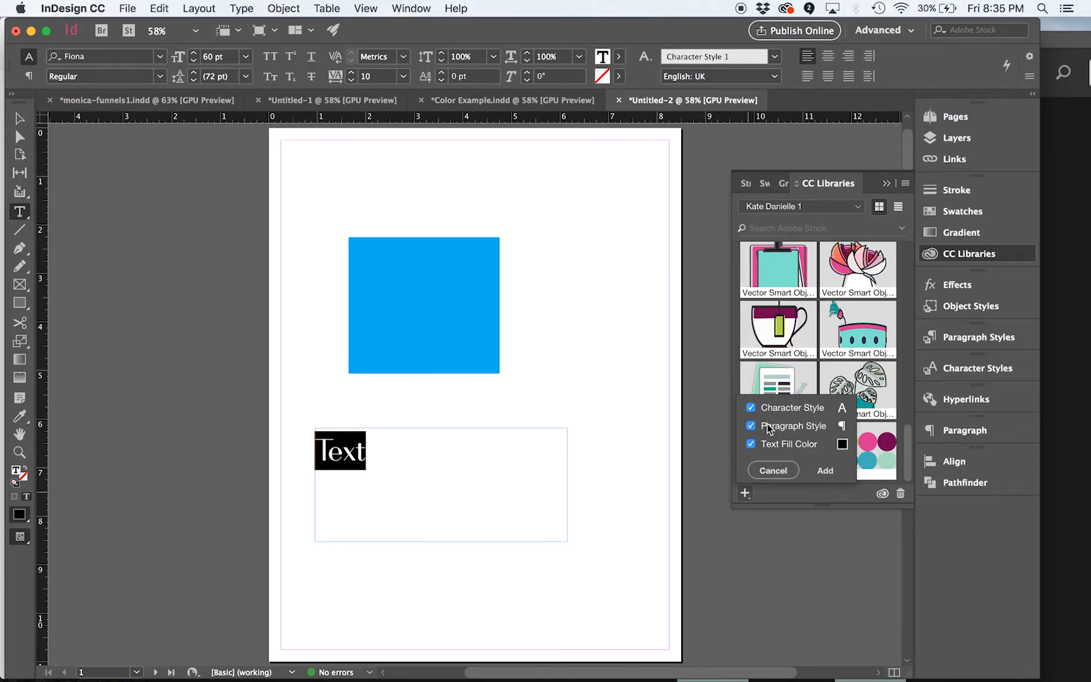
mouse_move(830, 438)
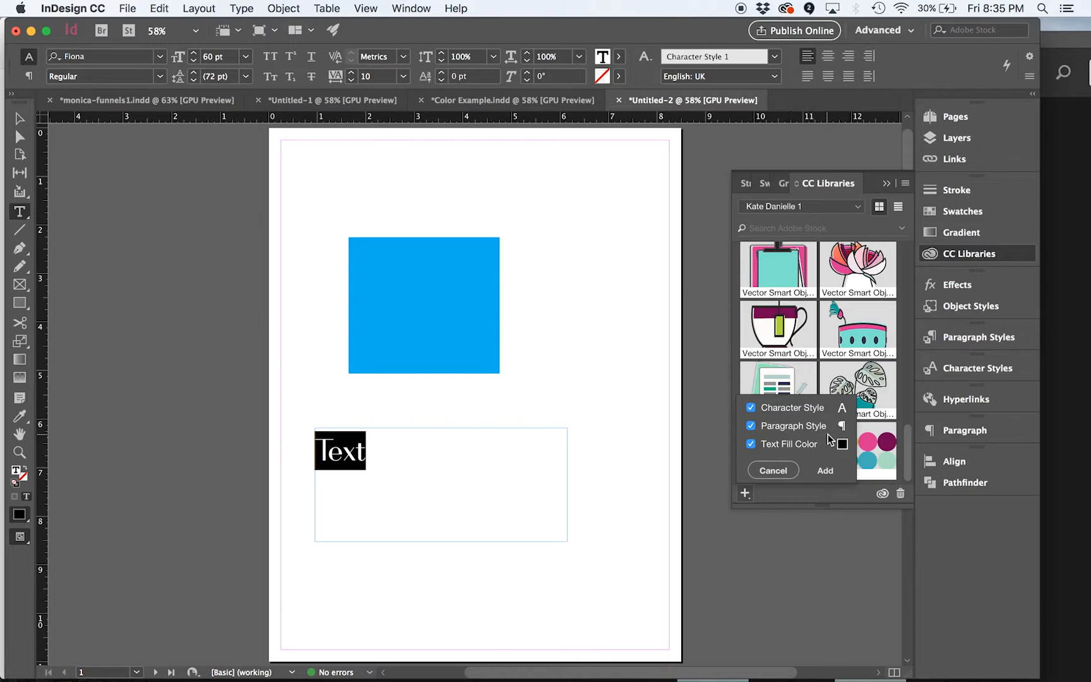
Save the Text formatting as Character Style 1 and place a second Text frame above the square
click(826, 470)
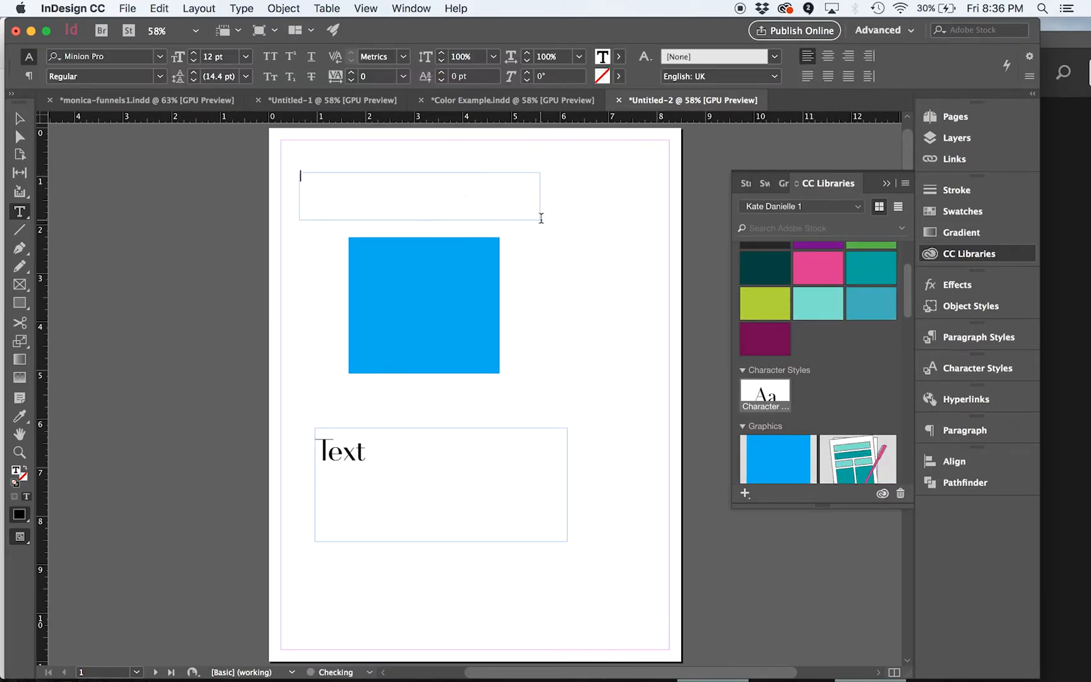
text(Text)
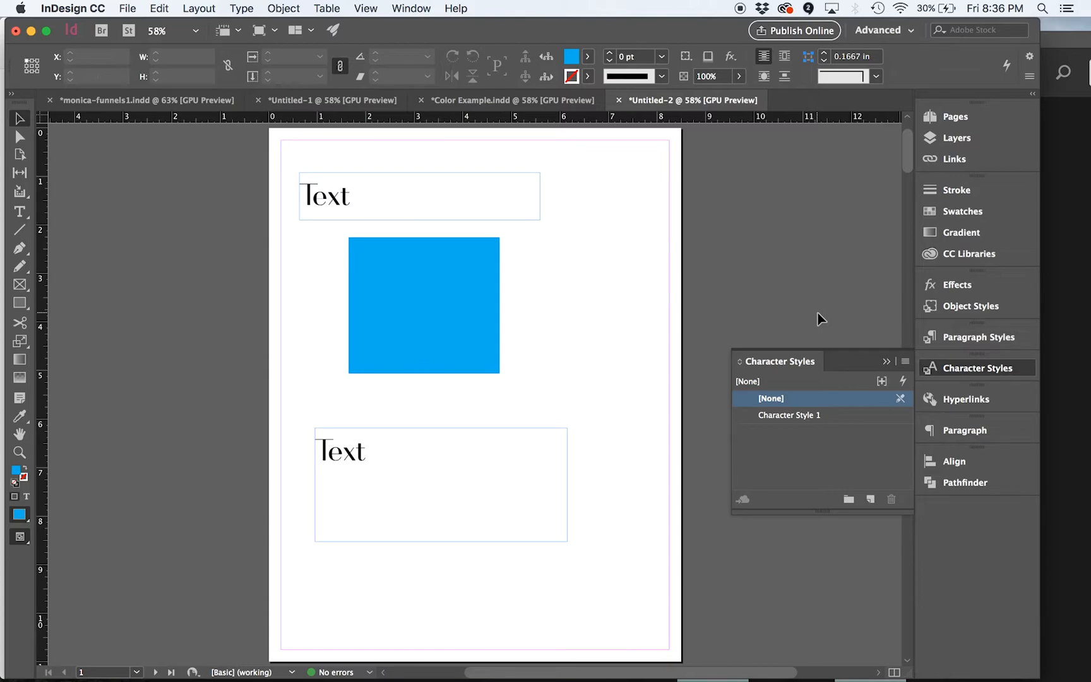
click(967, 254)
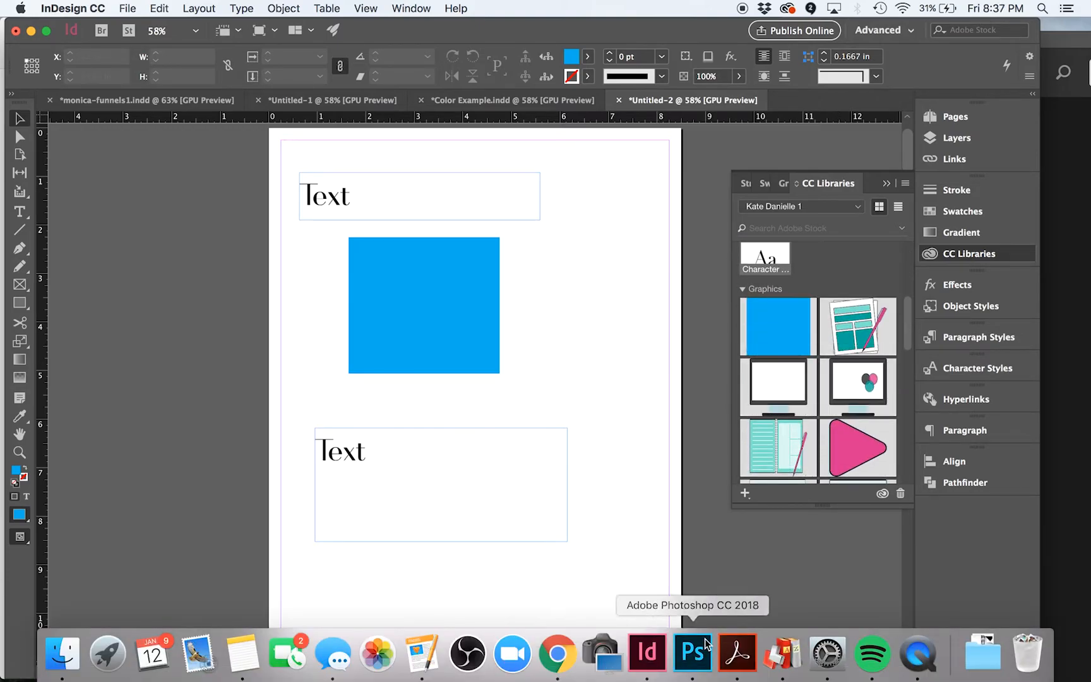
Create a blank Photoshop document and show its Libraries panel listing the colours, Character Style 1 and Artwork 2
click(692, 653)
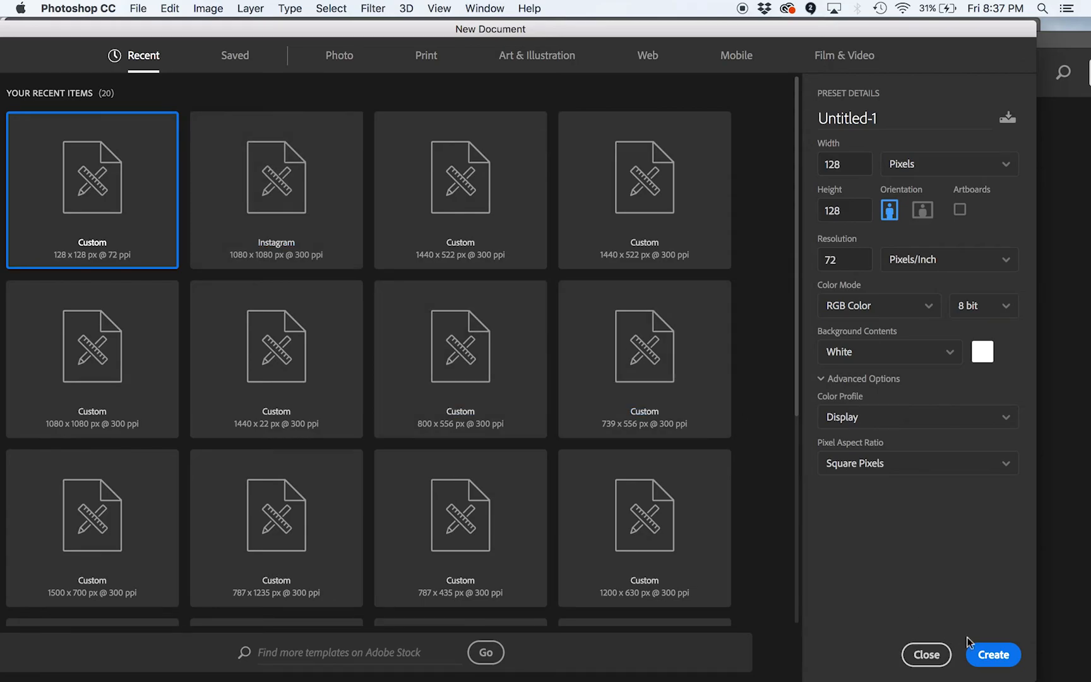
click(993, 654)
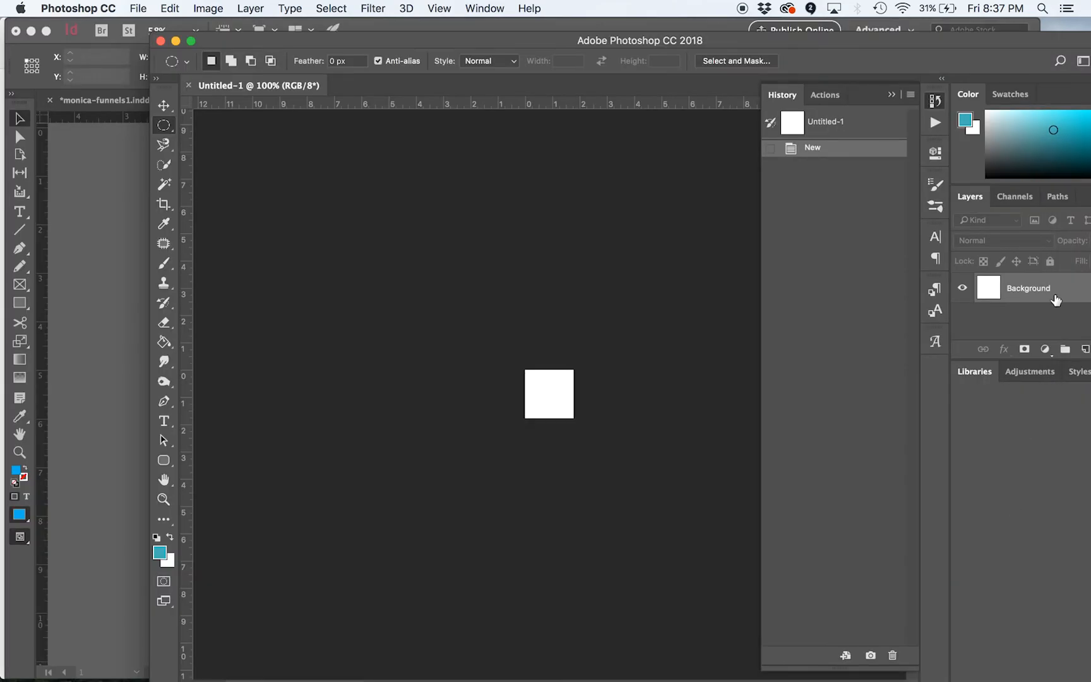
click(974, 371)
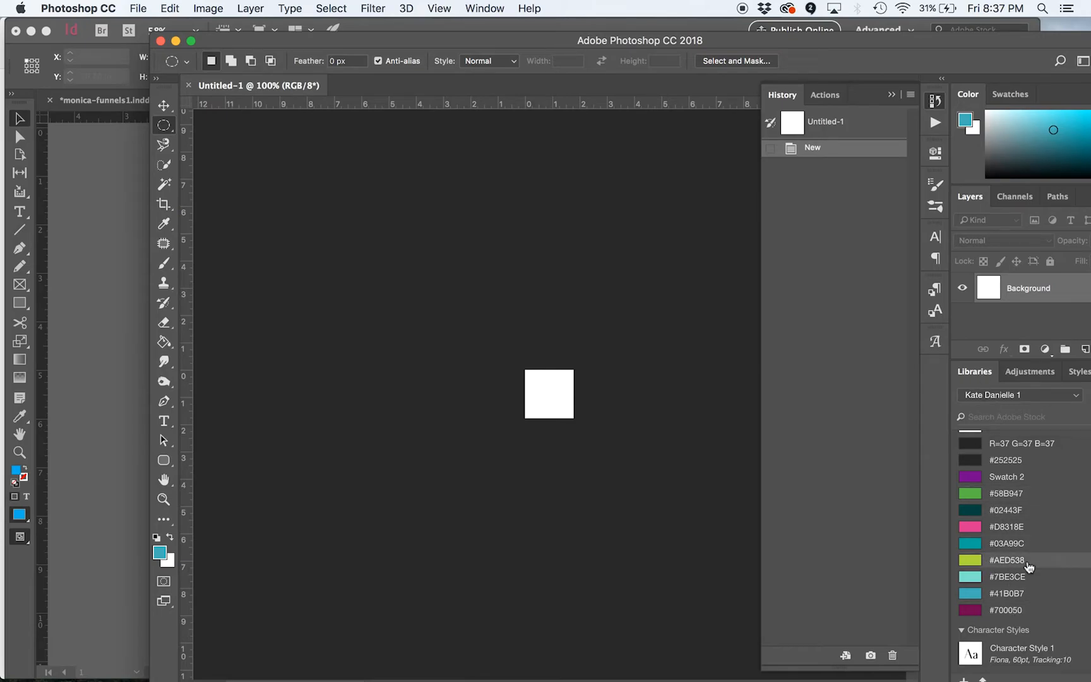
scroll(down, 3)
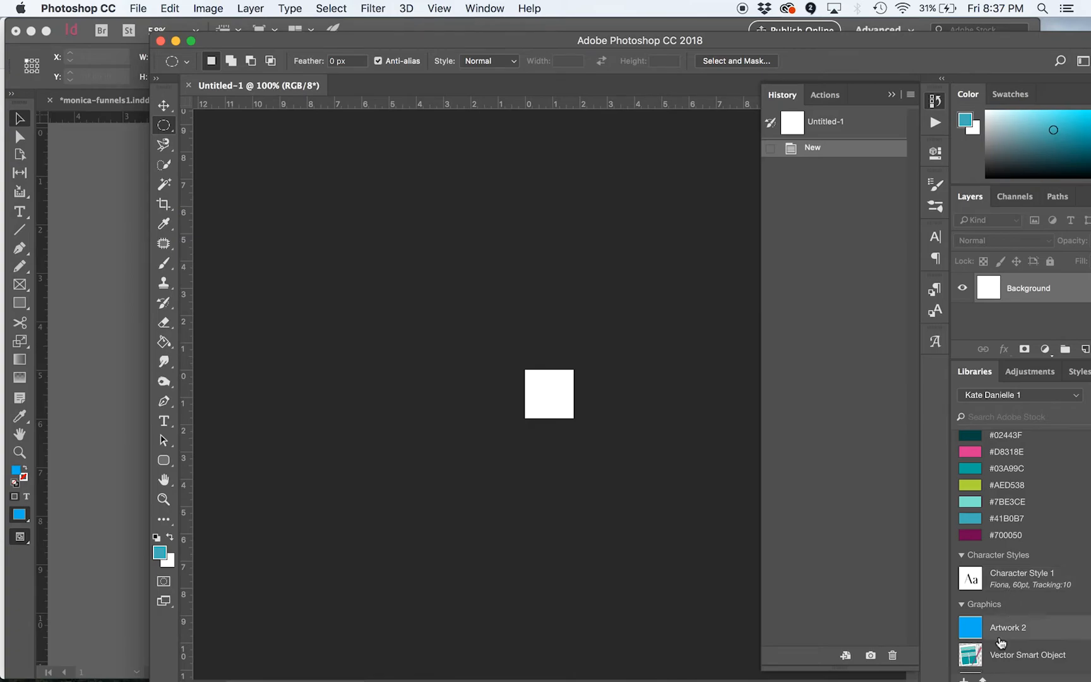
mouse_move(693, 194)
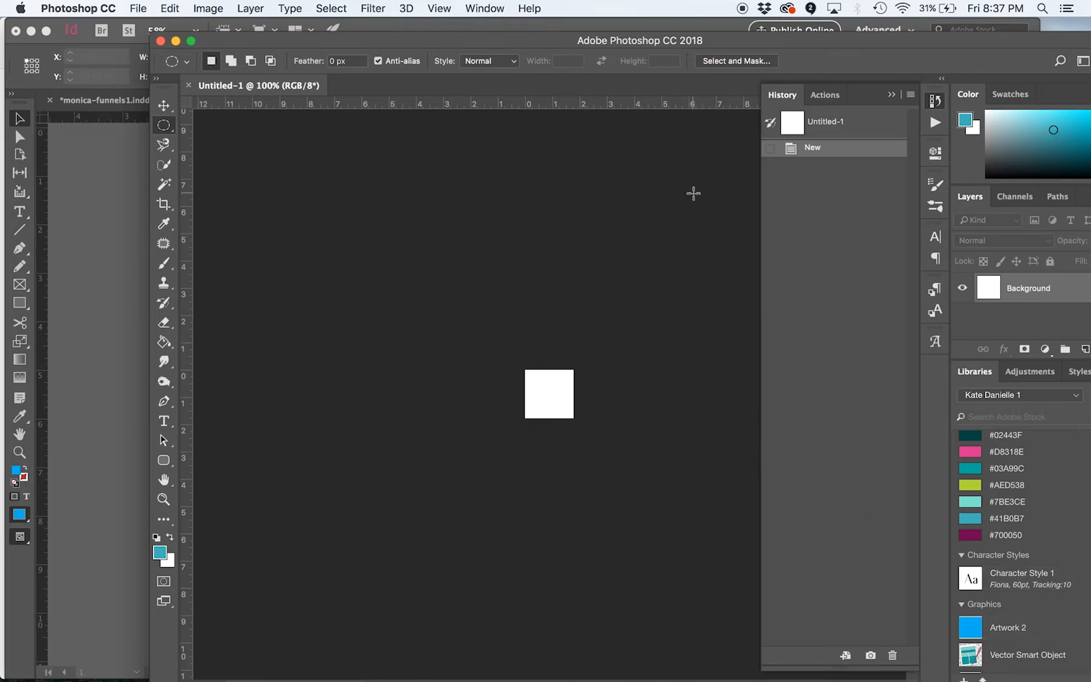
click(485, 9)
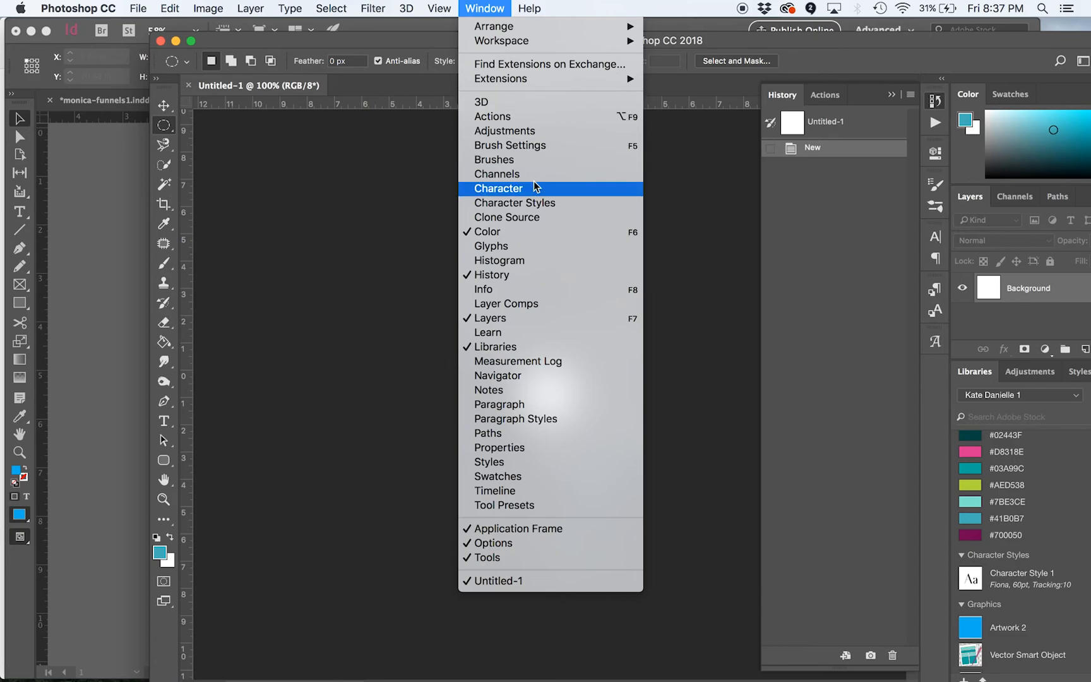
mouse_move(373, 275)
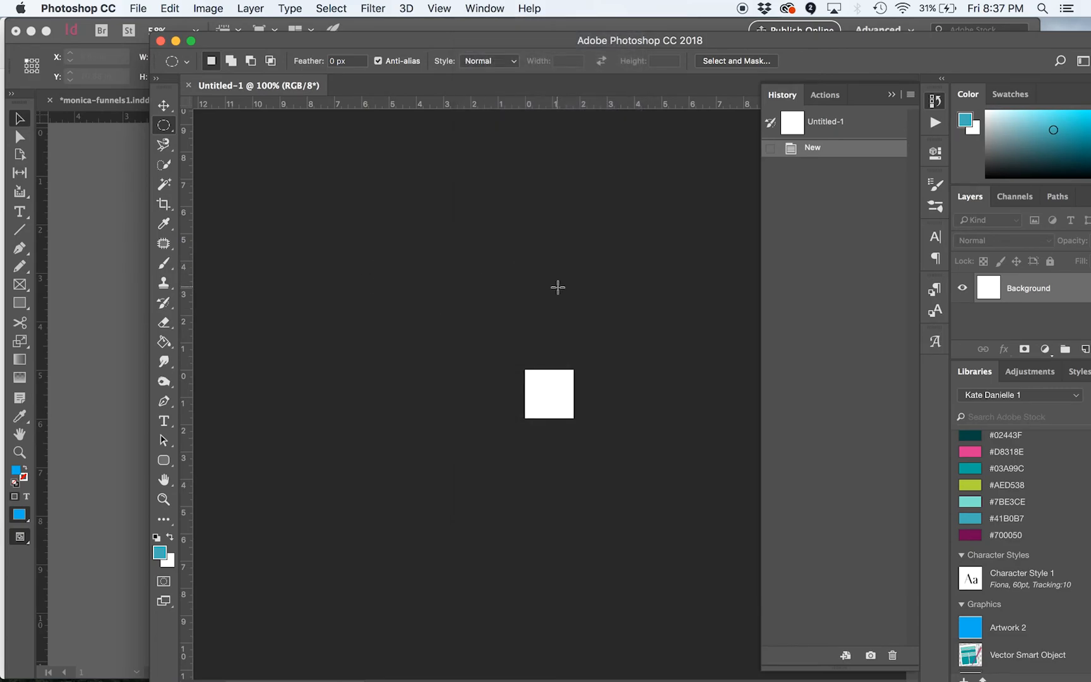
mouse_move(619, 288)
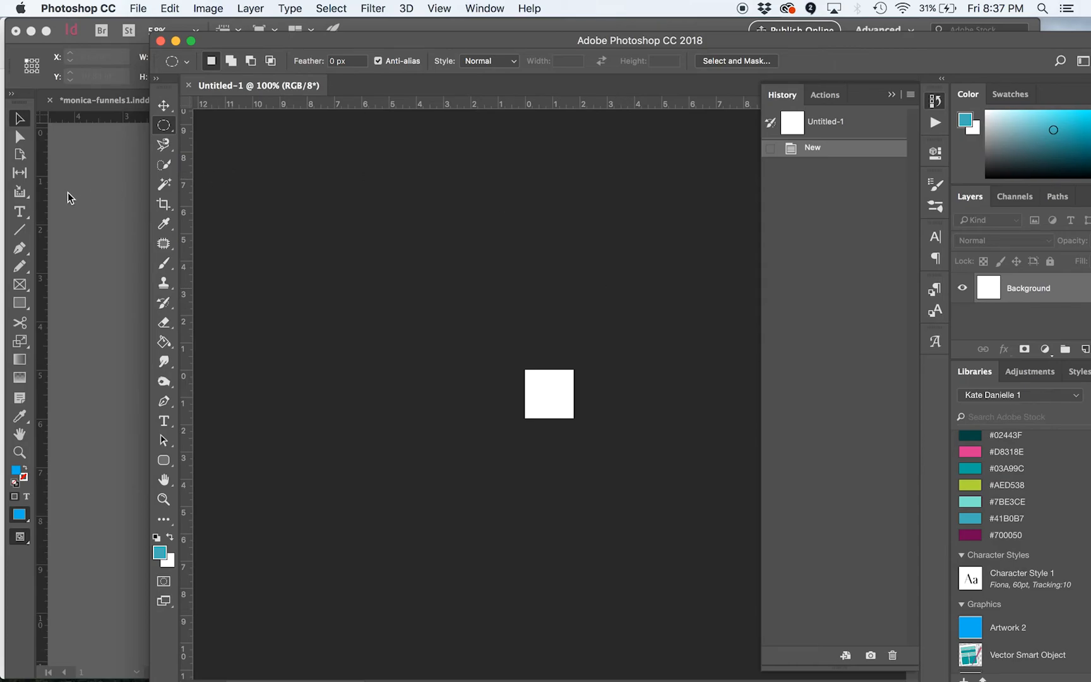
mouse_move(100, 216)
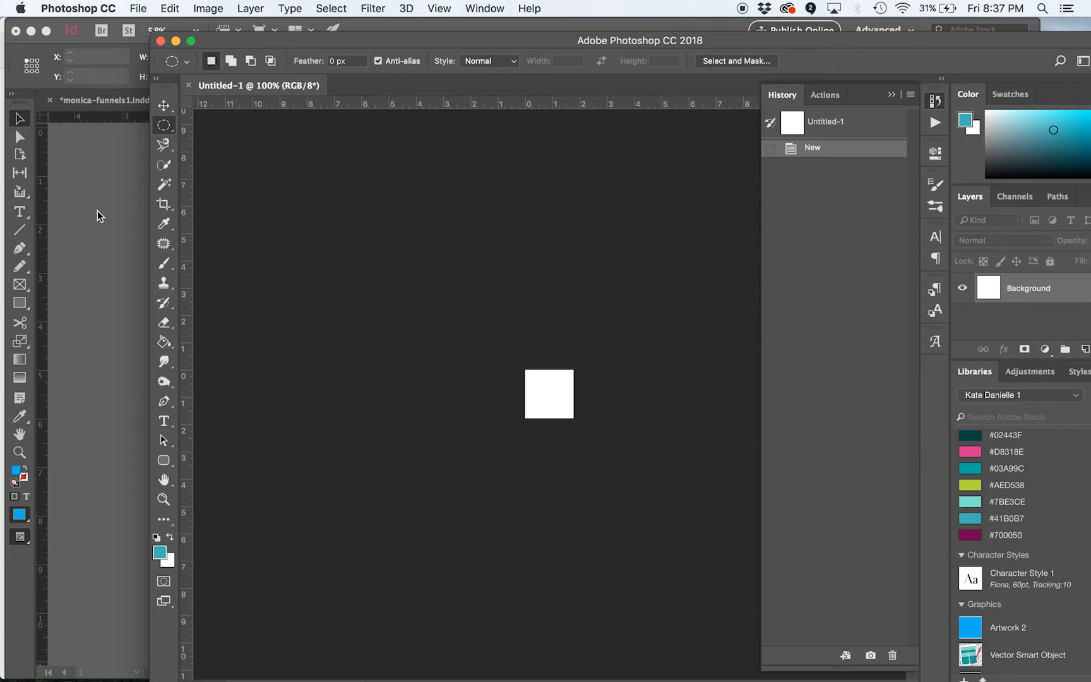